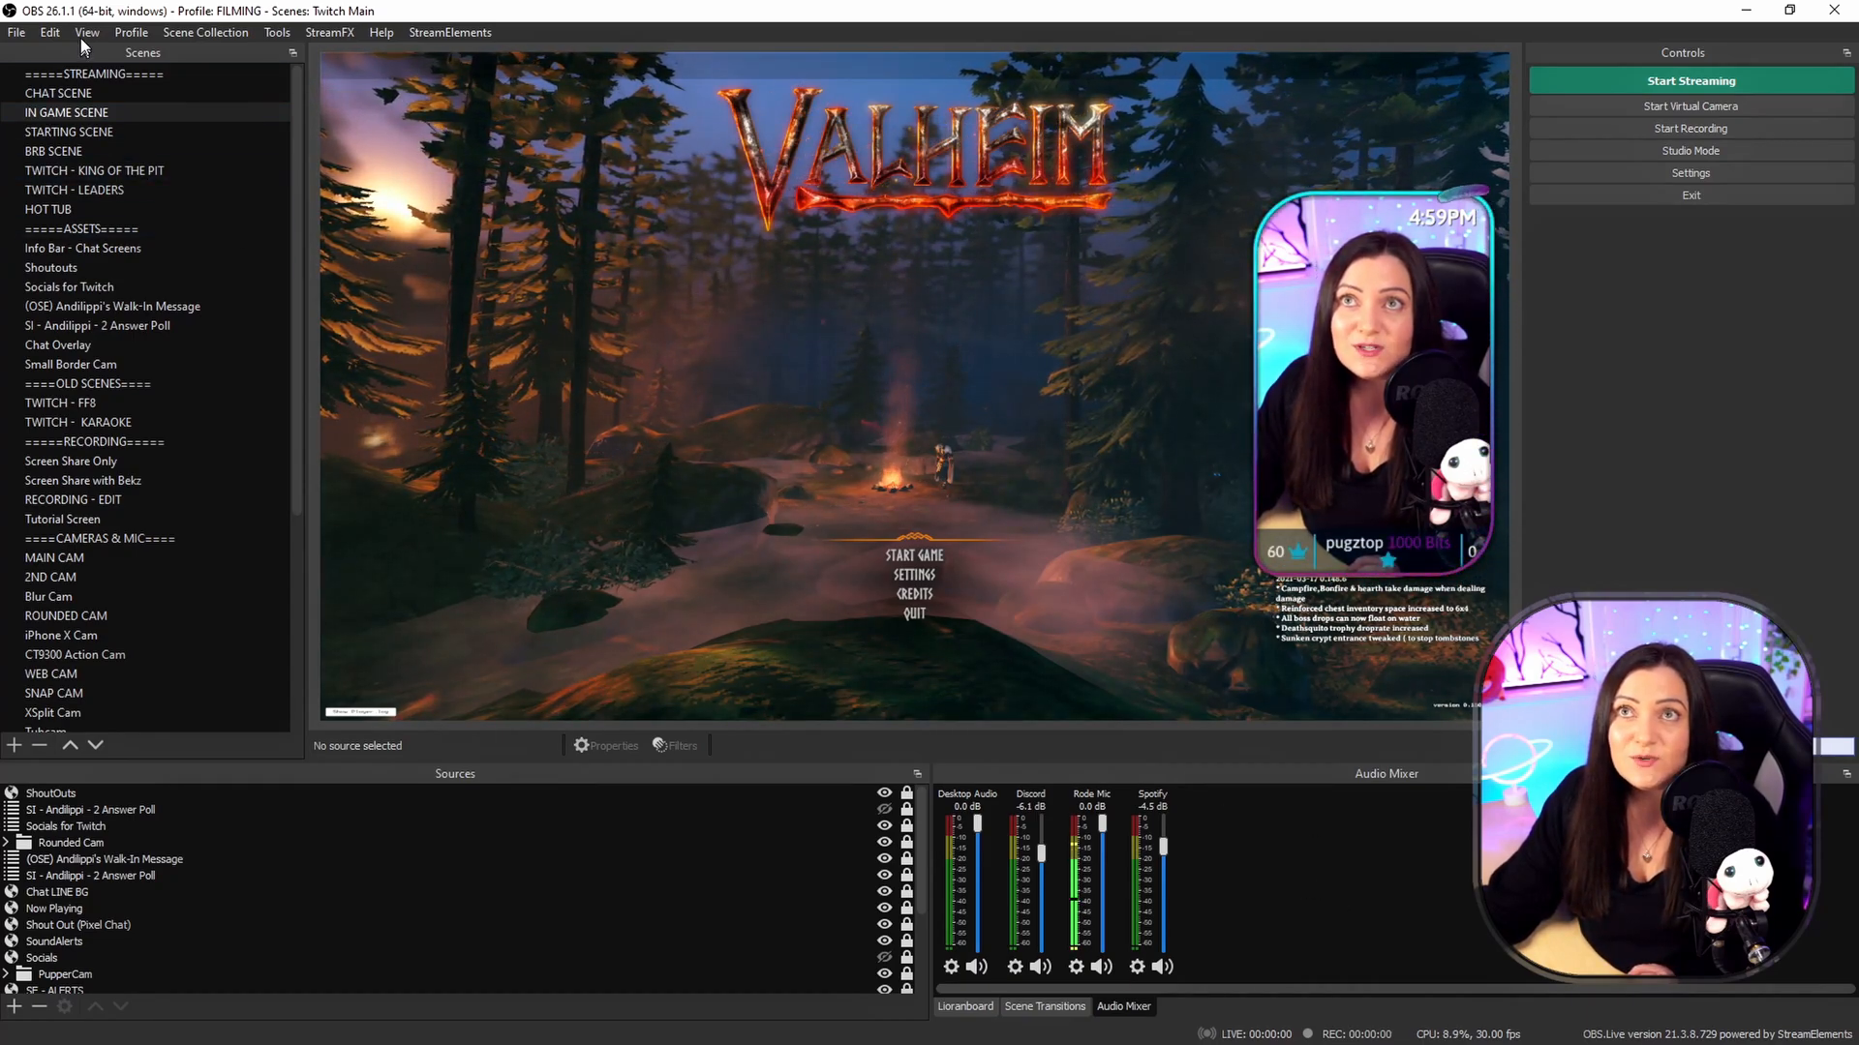
Step: Bring up the Desktop Audio source's options menu from the Audio Mixer gear icon
{"action": "left_click", "coordinate": [87, 32]}
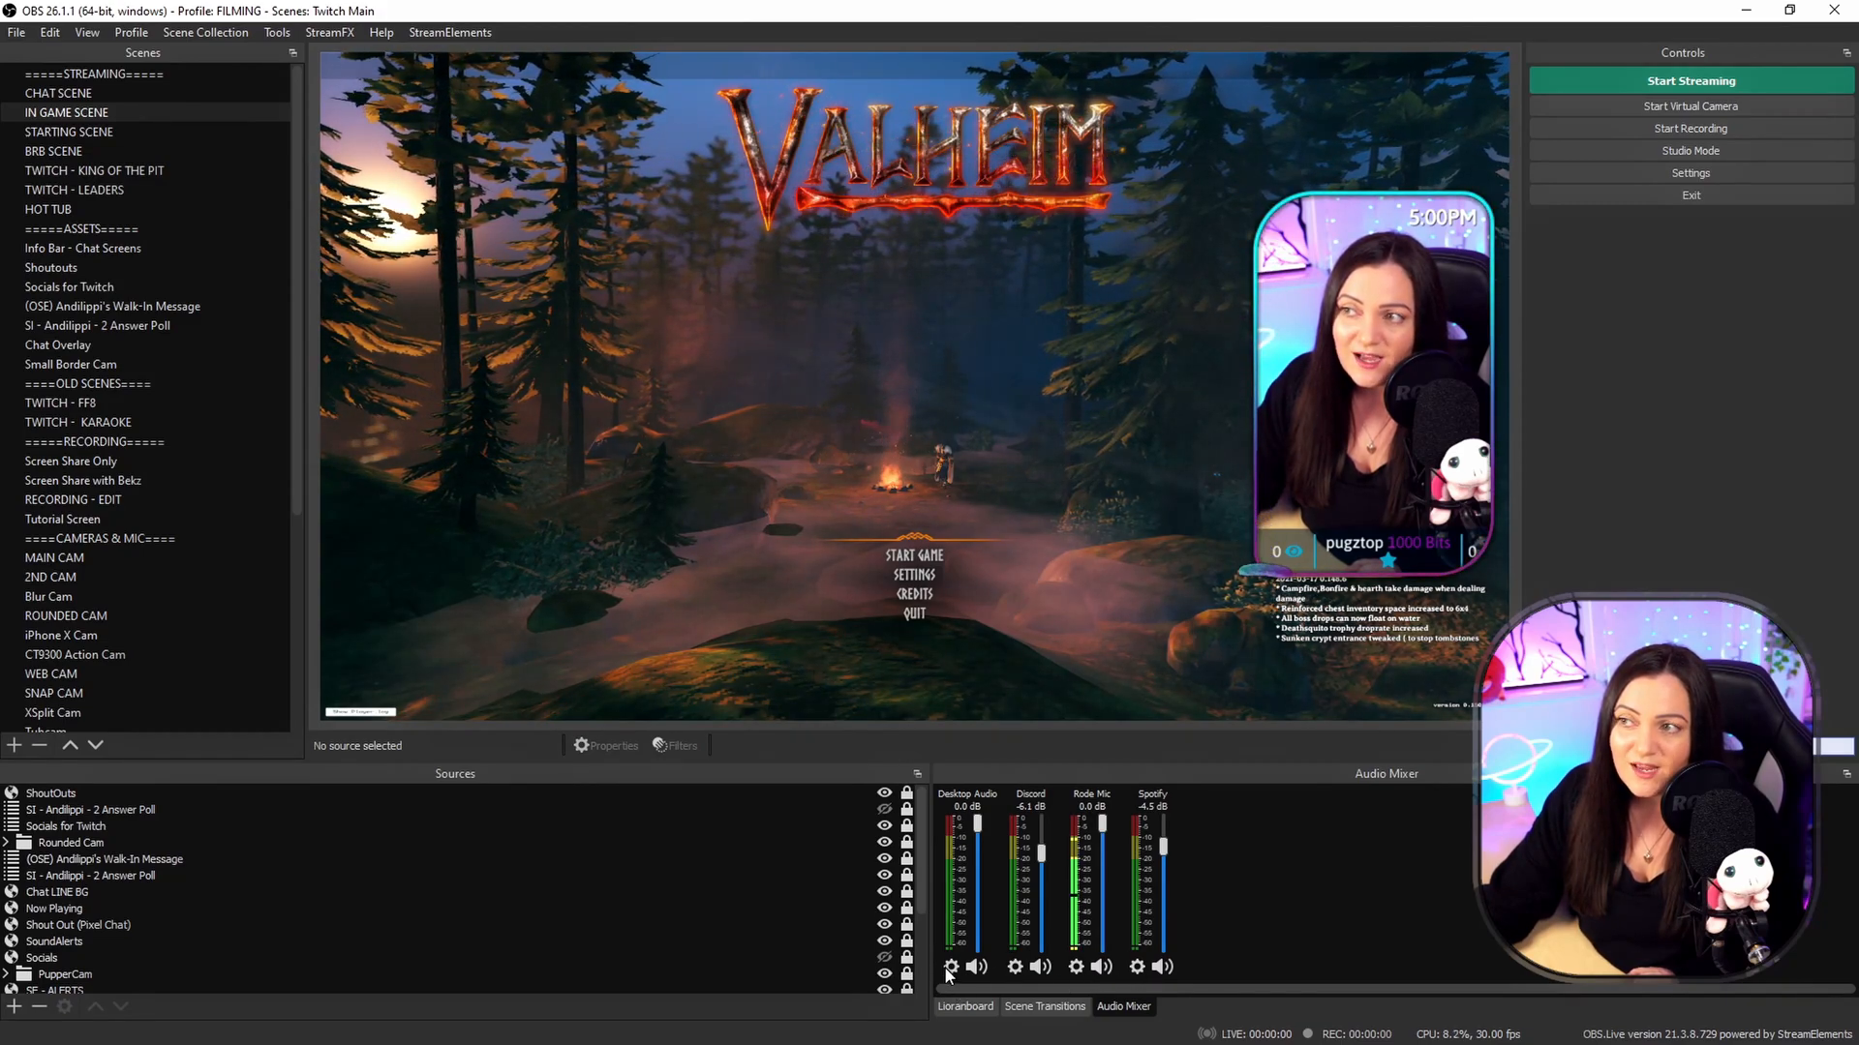
{"action": "left_click", "coordinate": [949, 966]}
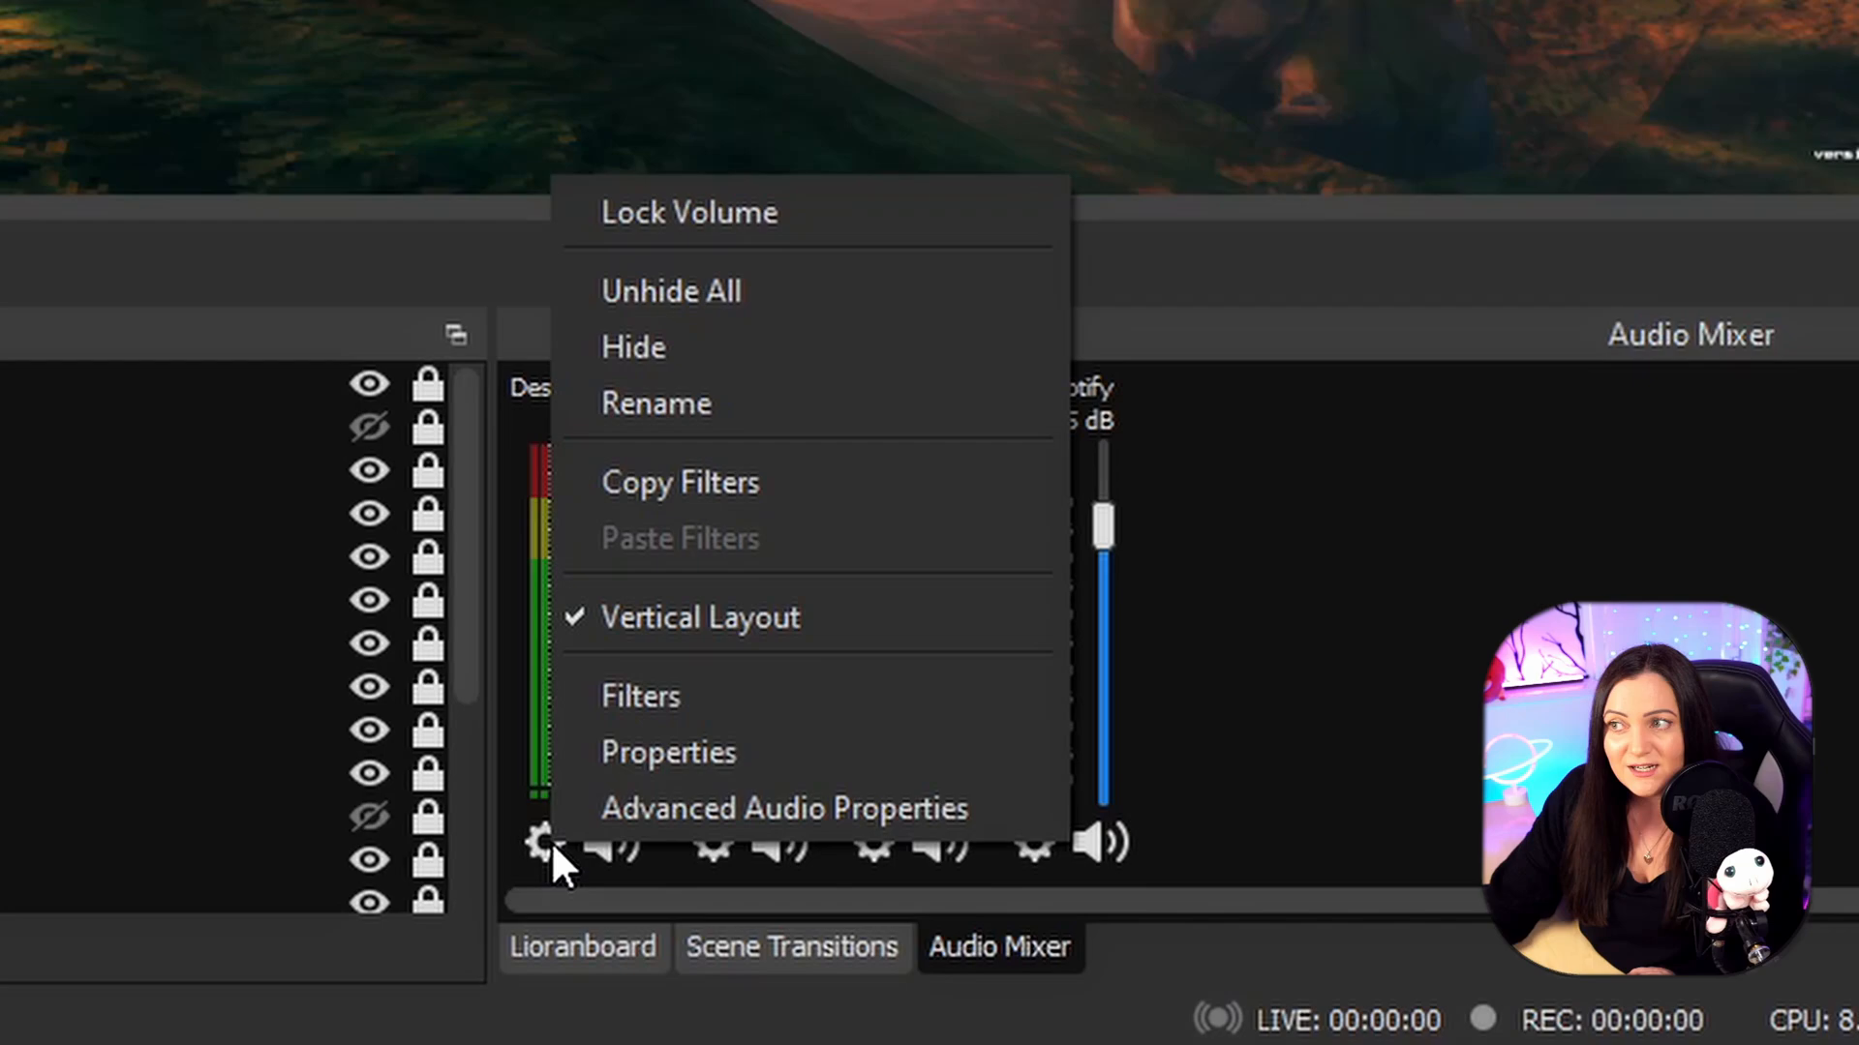
{"action": "mouse_move", "coordinate": [782, 808]}
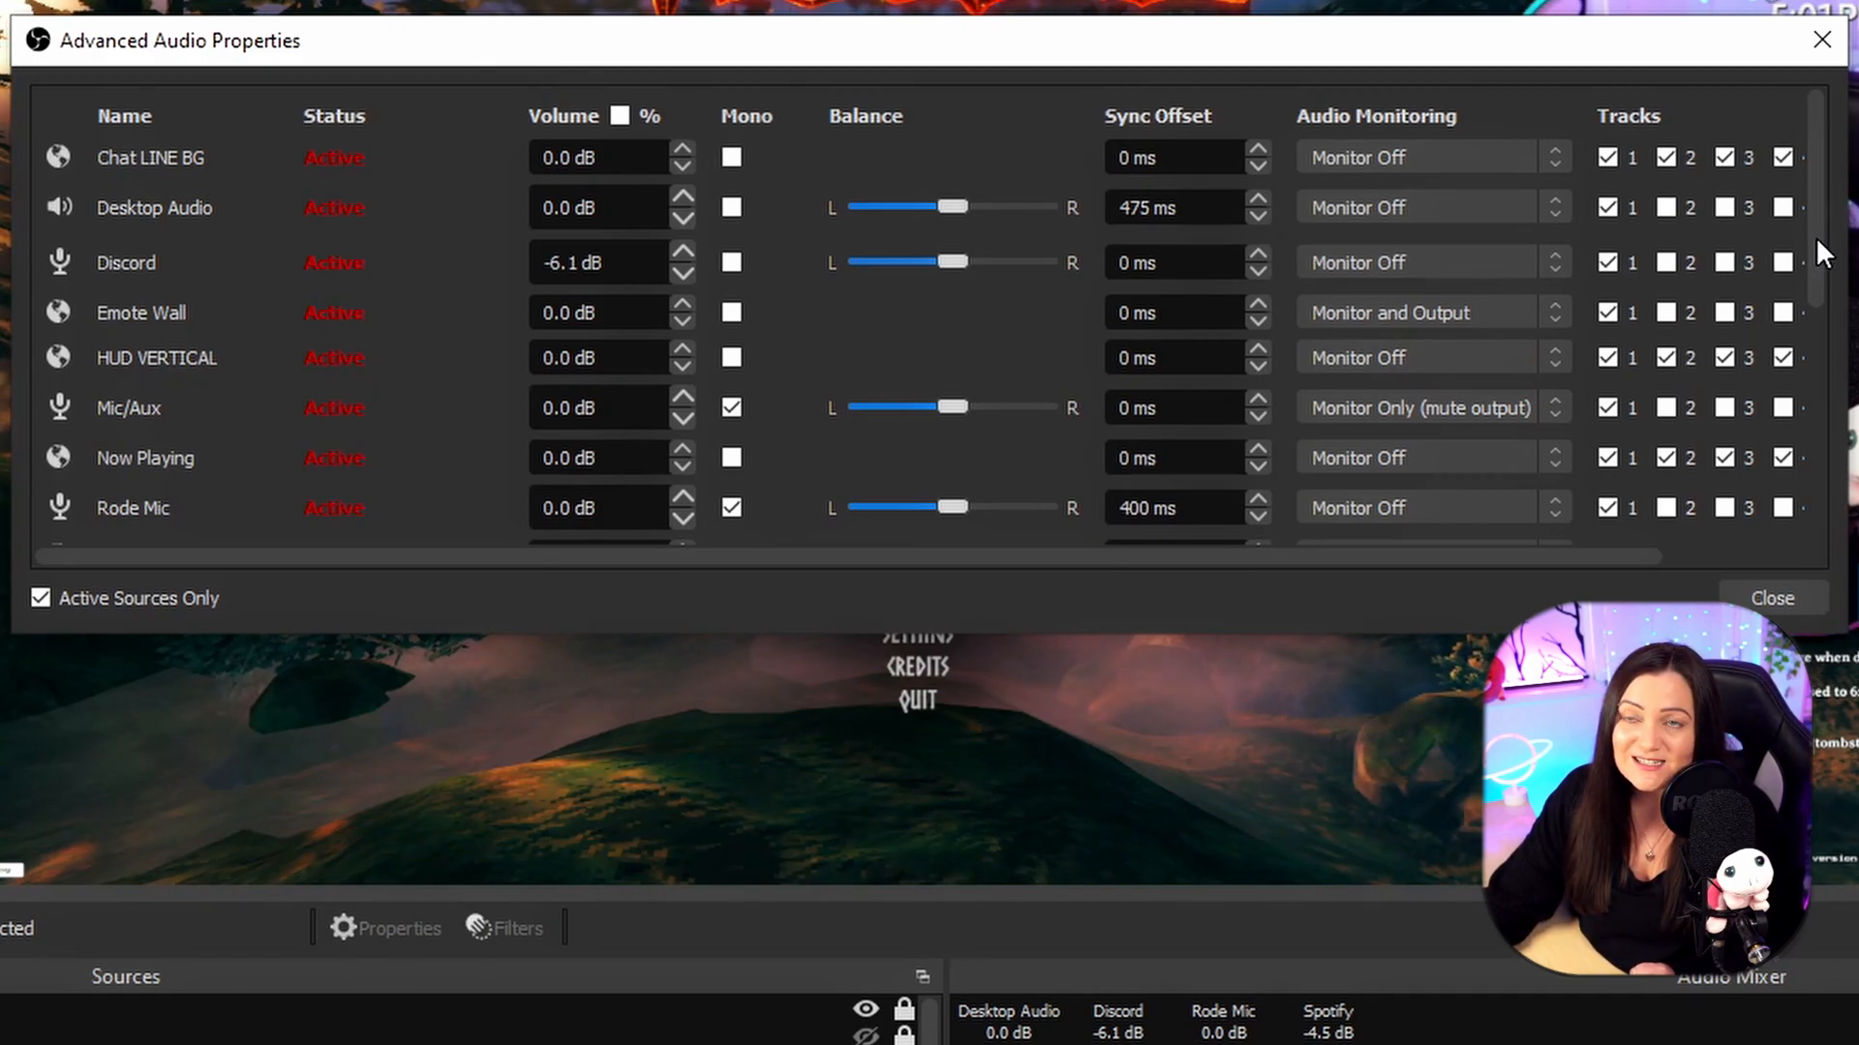
{"action": "scroll", "scroll_direction": "down", "scroll_amount": 3}
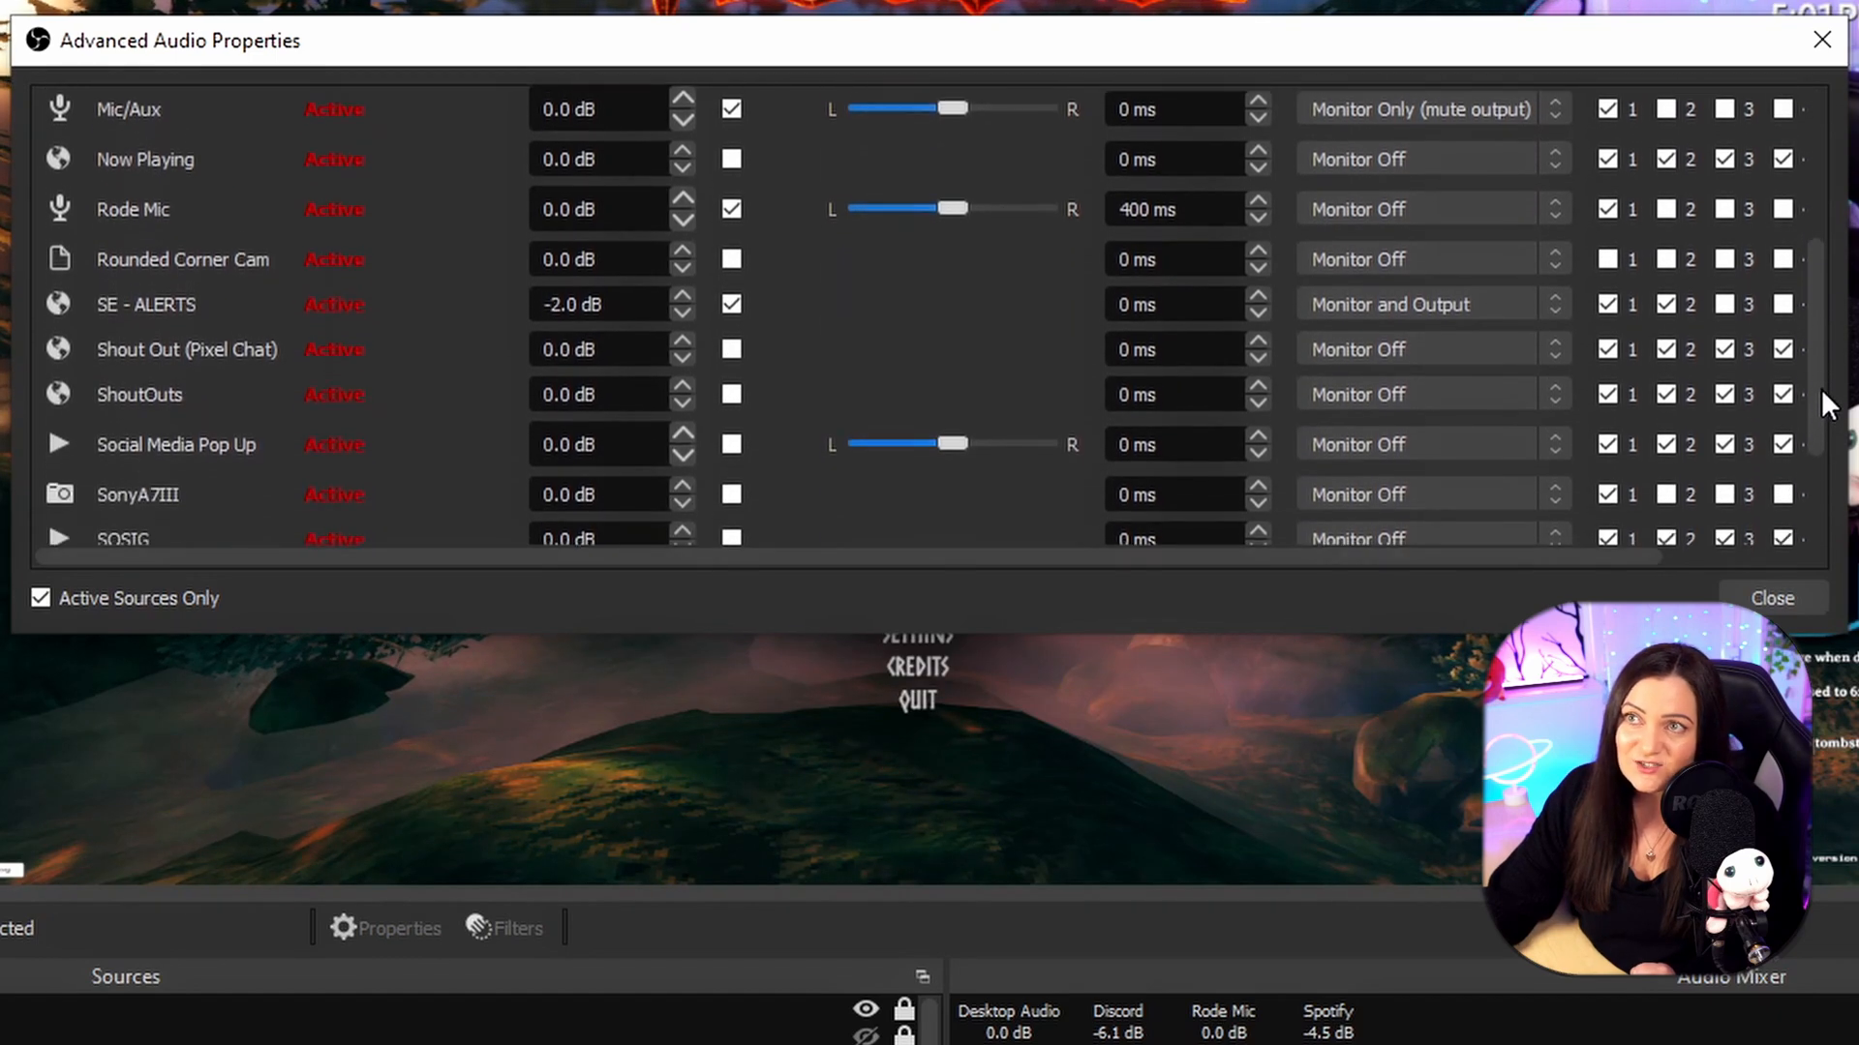
{"action": "scroll", "scroll_direction": "down", "scroll_amount": 3}
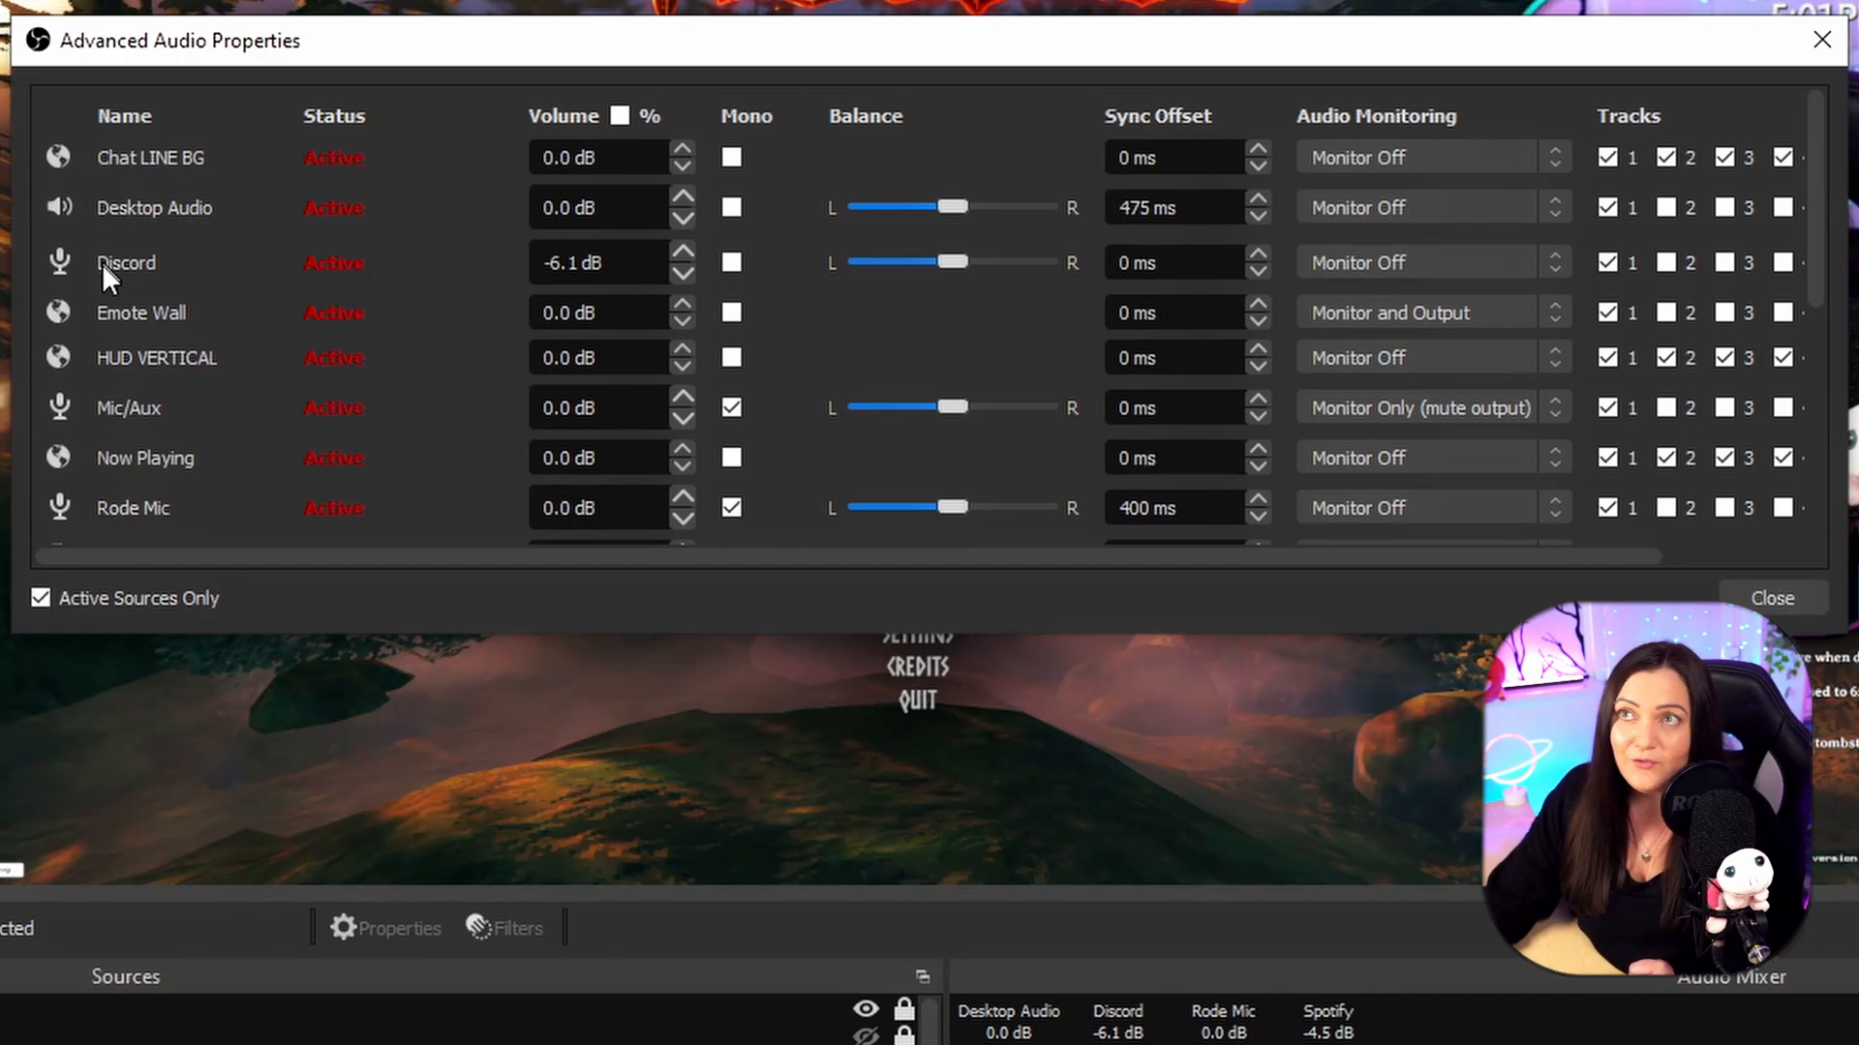
{"action": "mouse_move", "coordinate": [161, 161]}
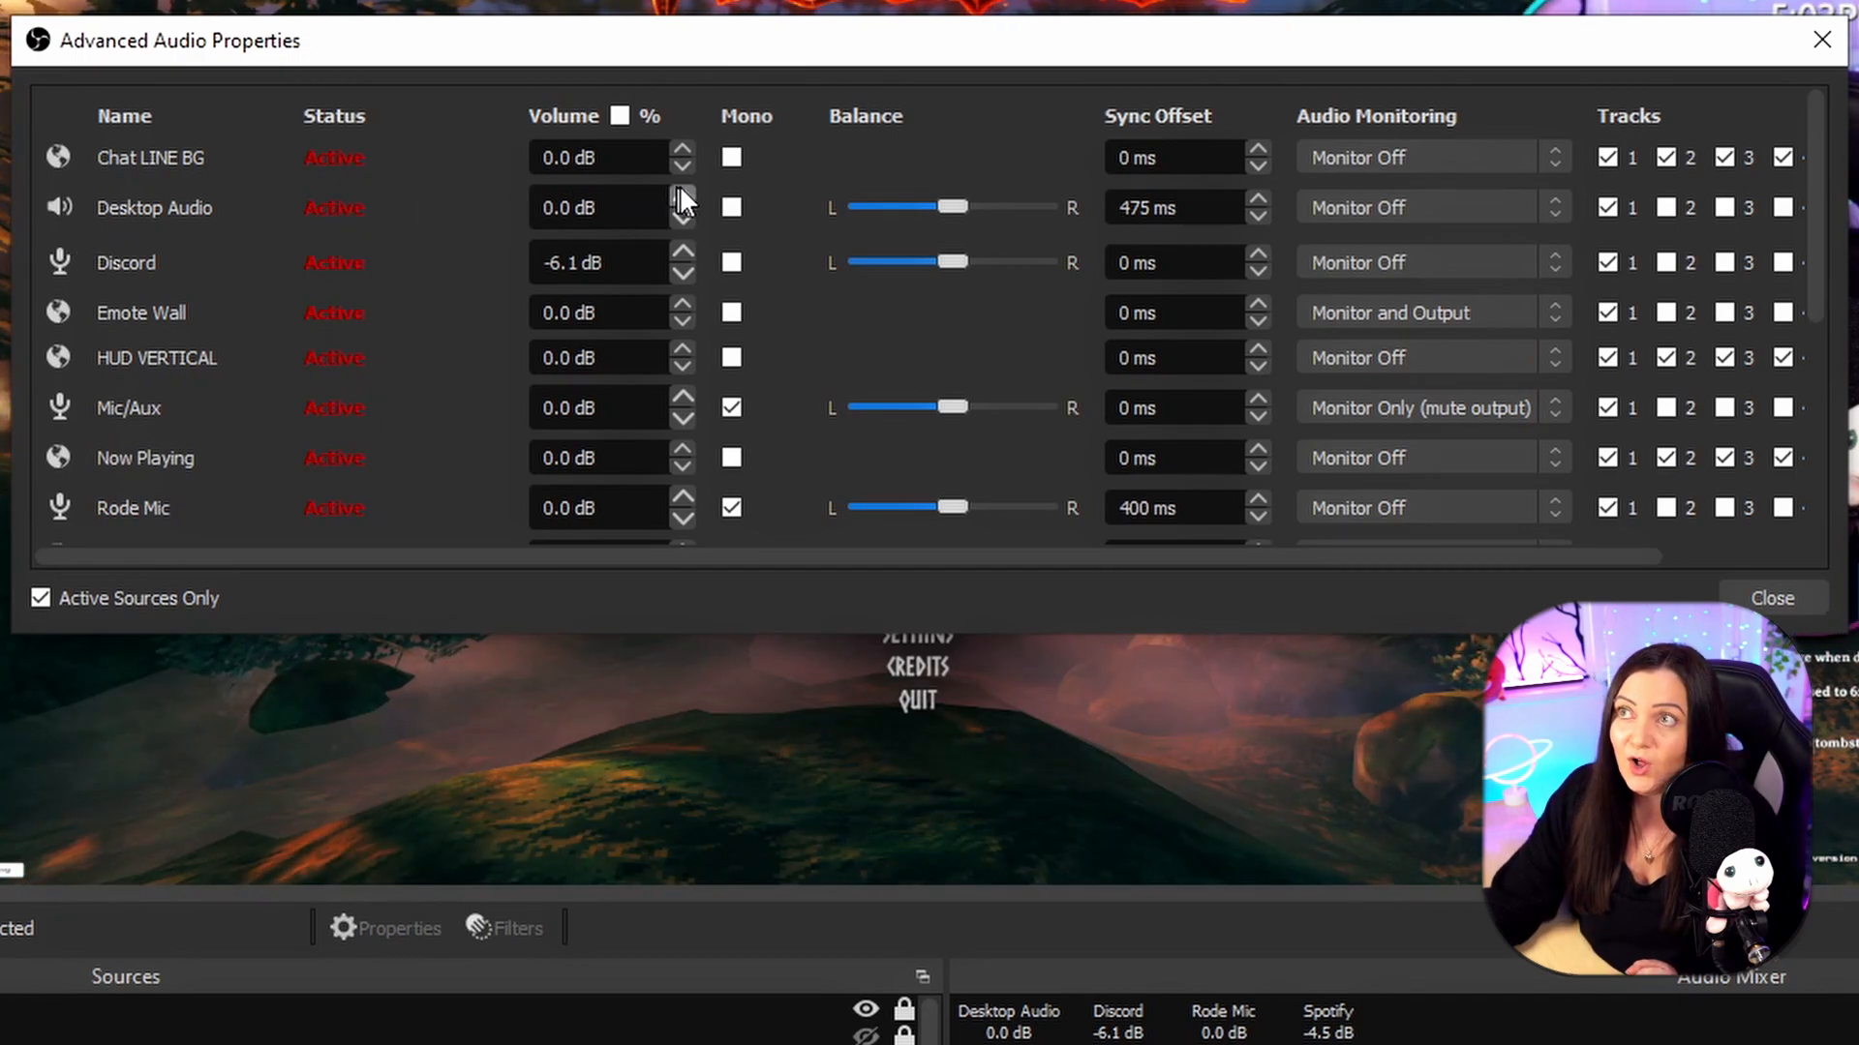
{"action": "mouse_move", "coordinate": [1090, 211]}
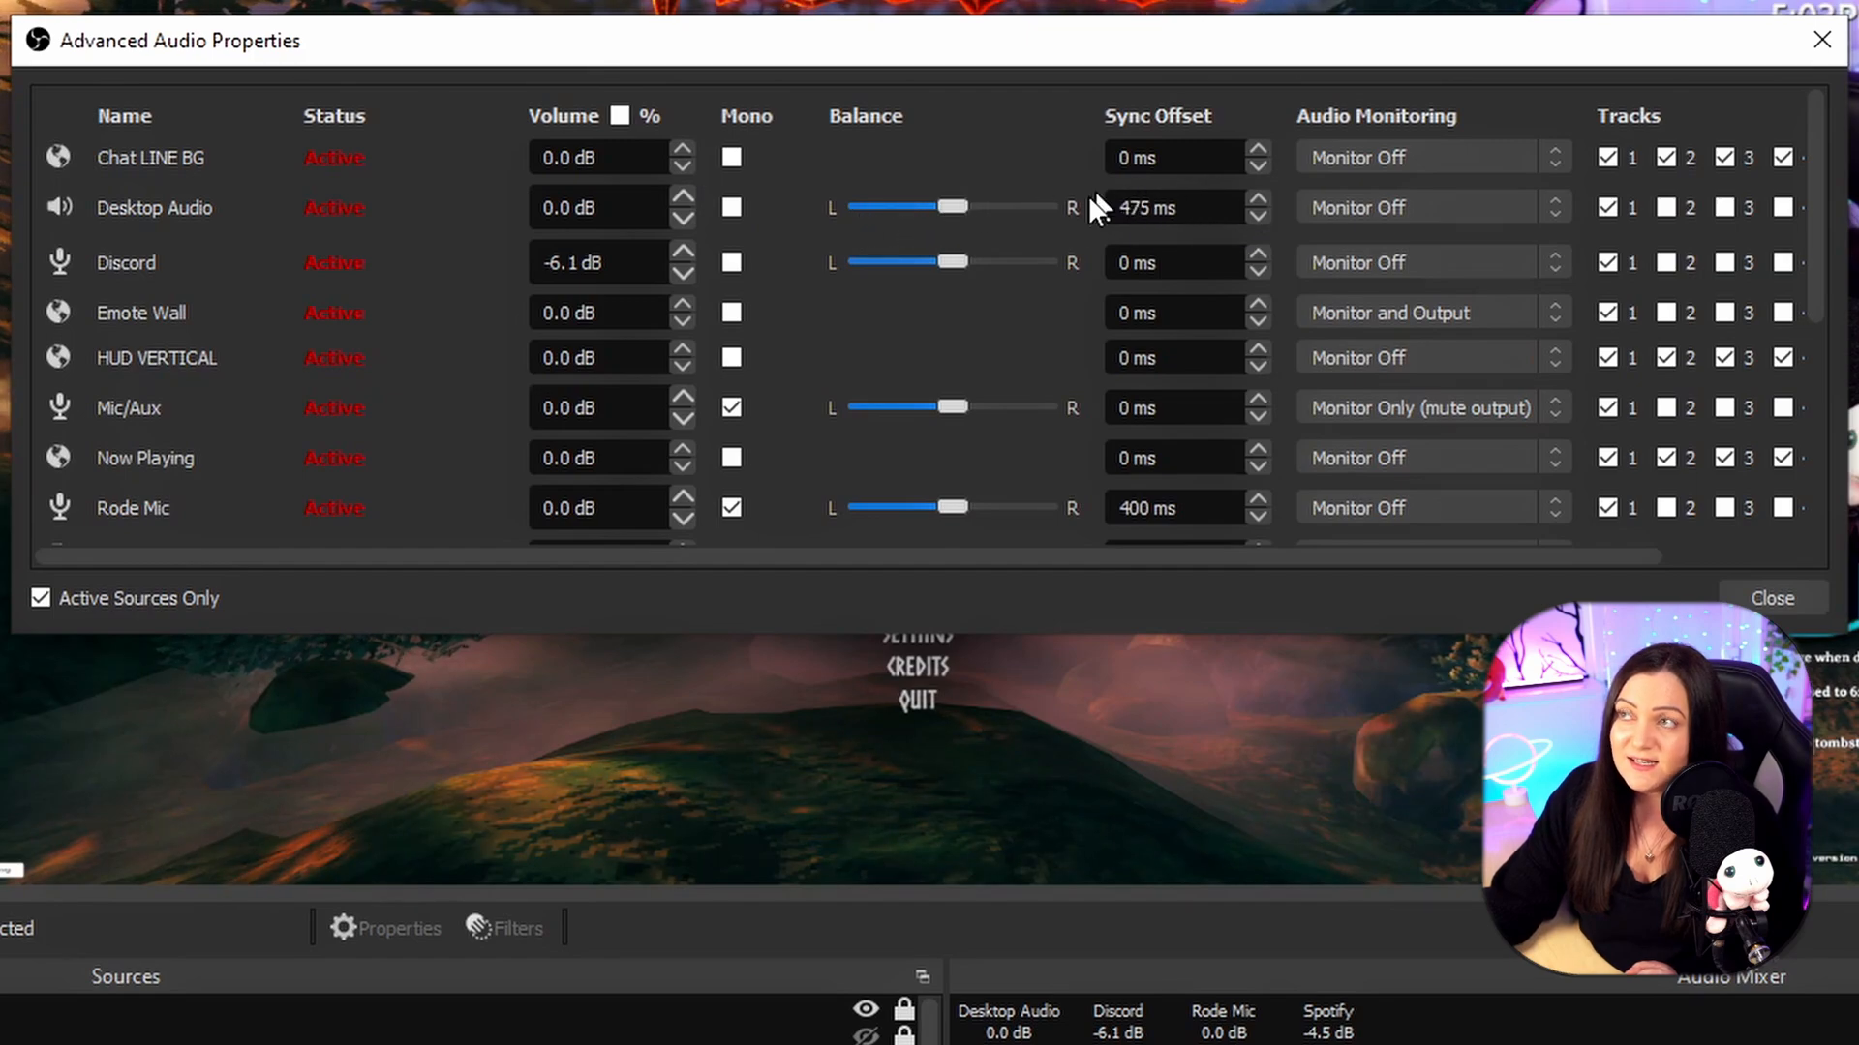
{"action": "mouse_move", "coordinate": [1206, 234]}
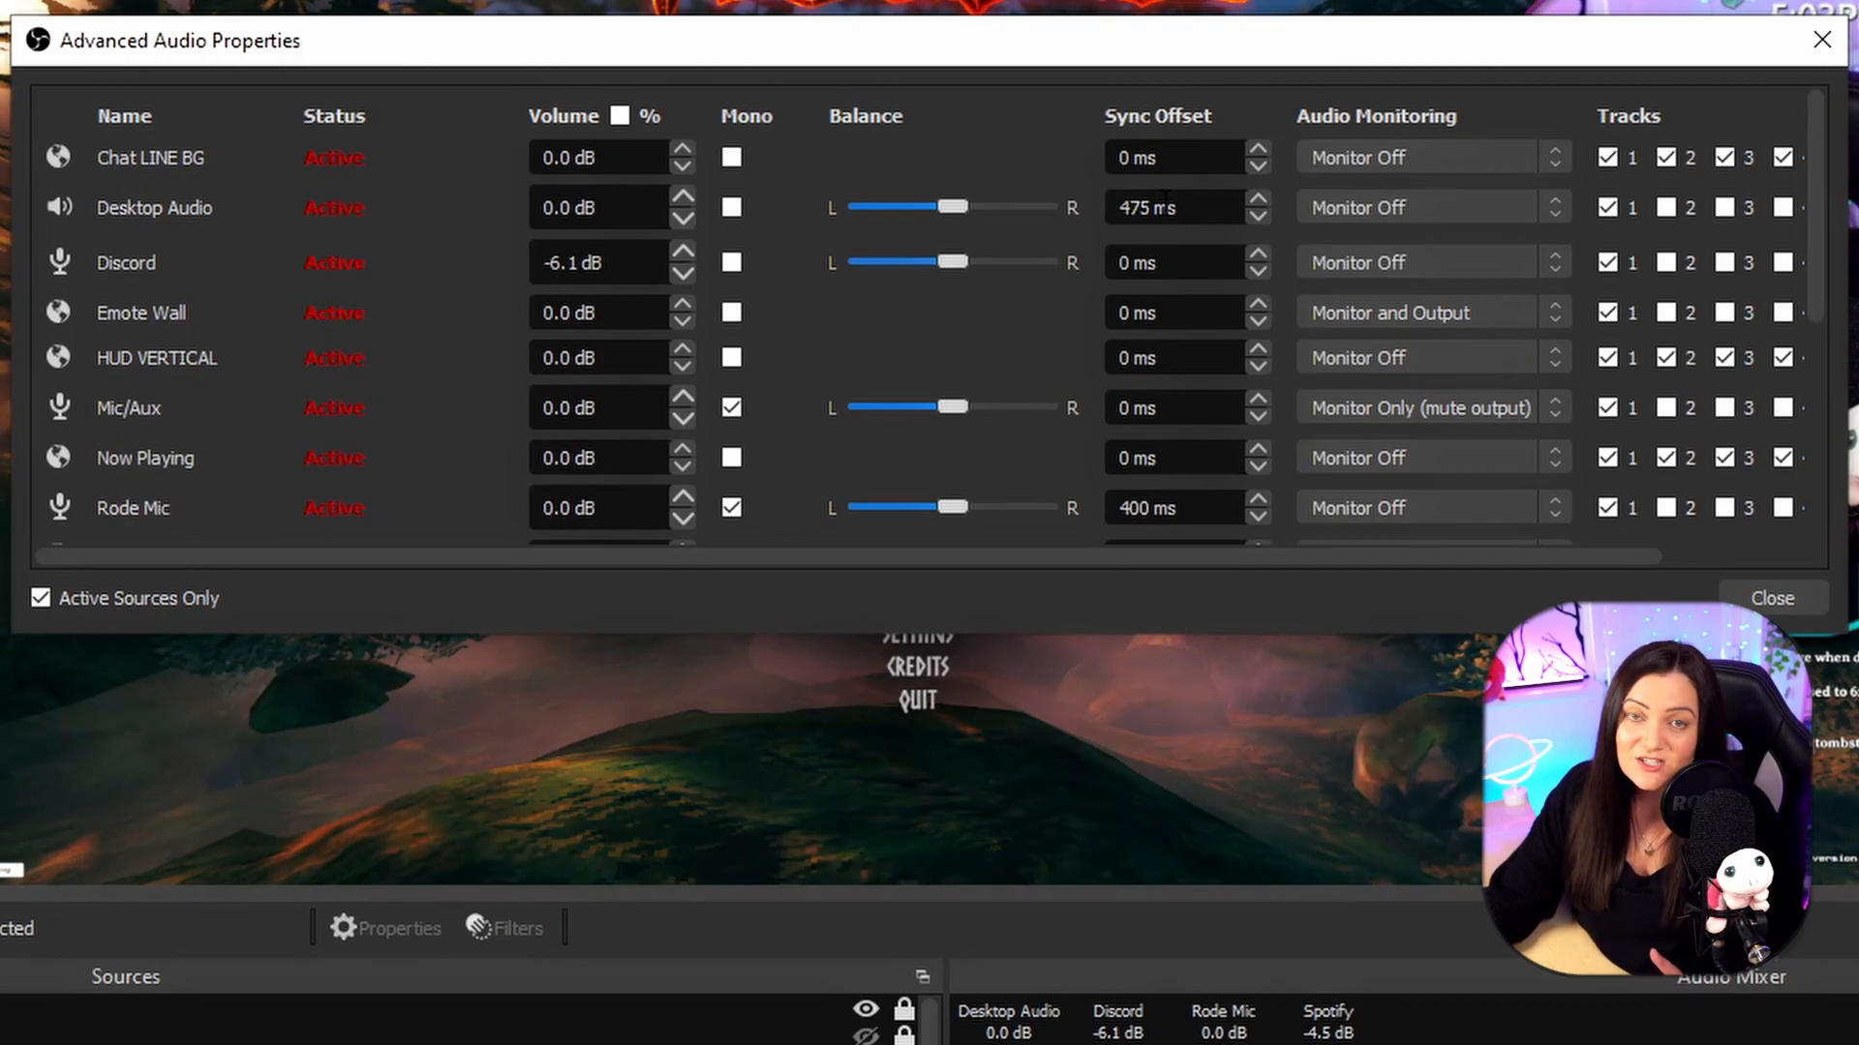
{"action": "left_click", "coordinate": [1174, 406]}
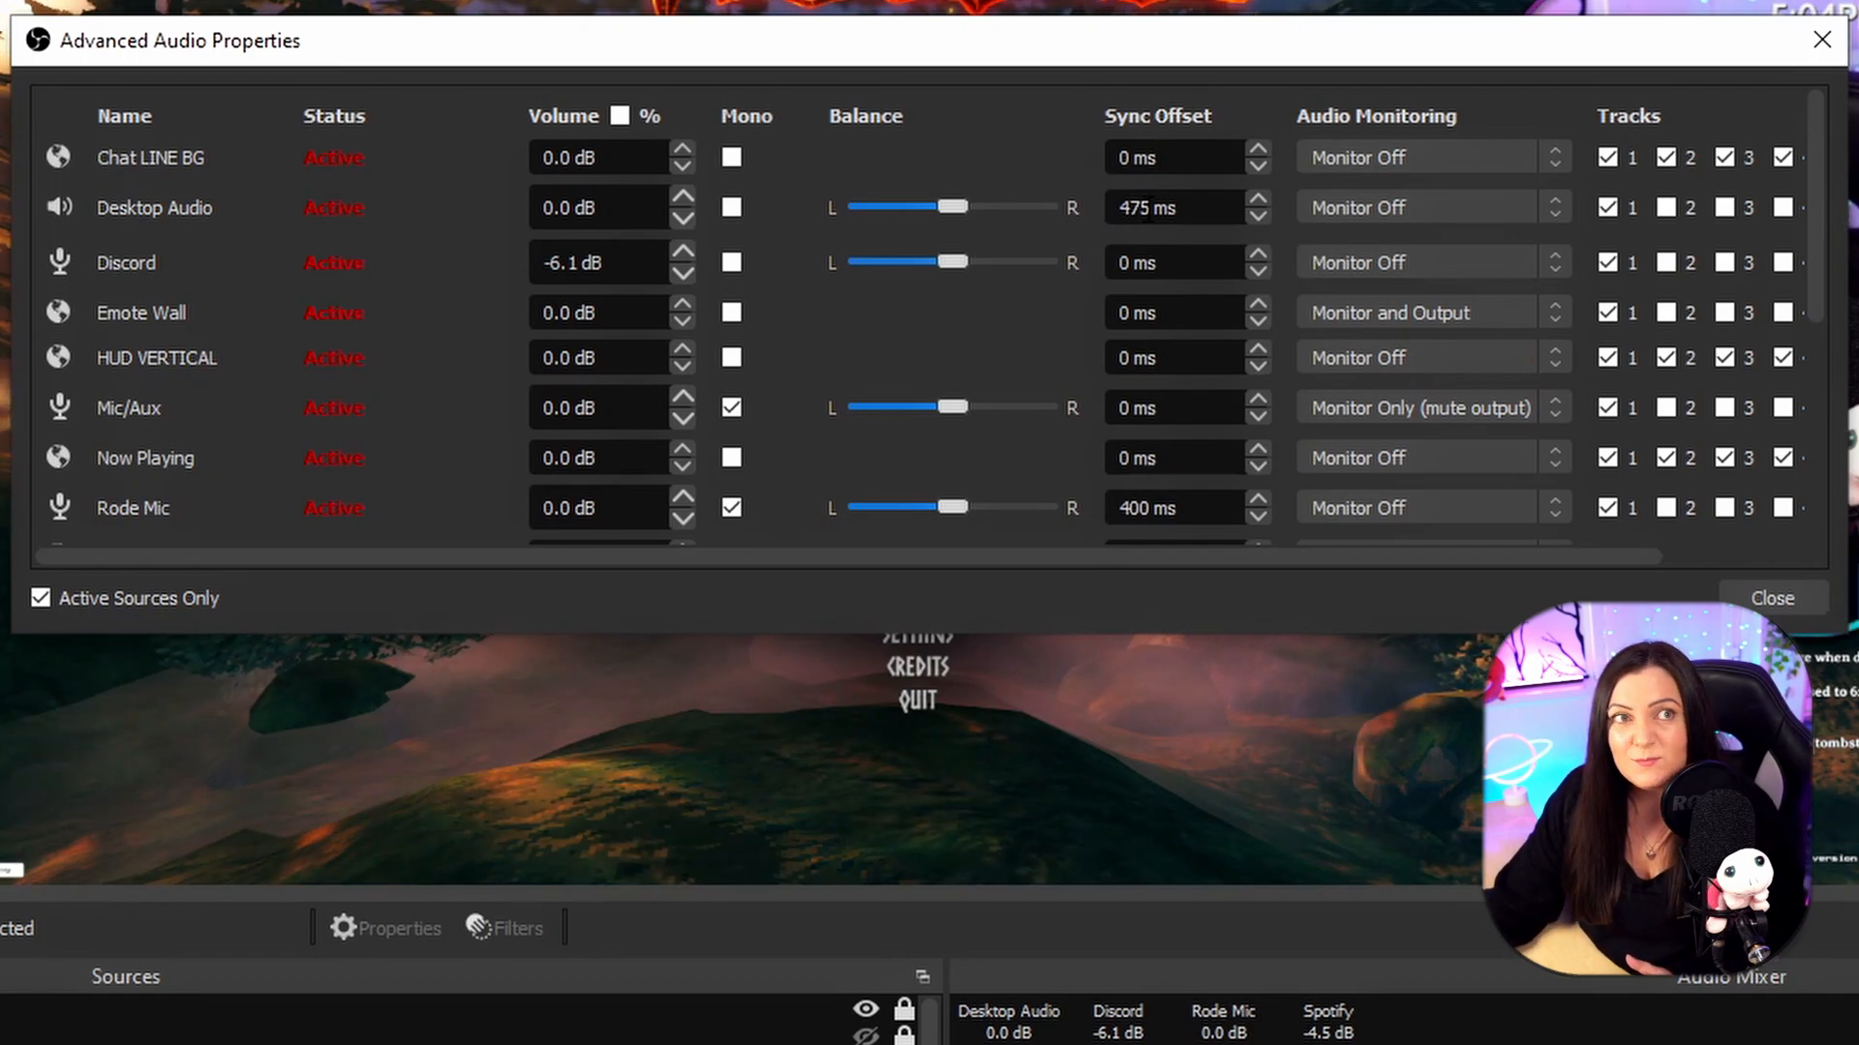
{"action": "mouse_move", "coordinate": [1111, 221]}
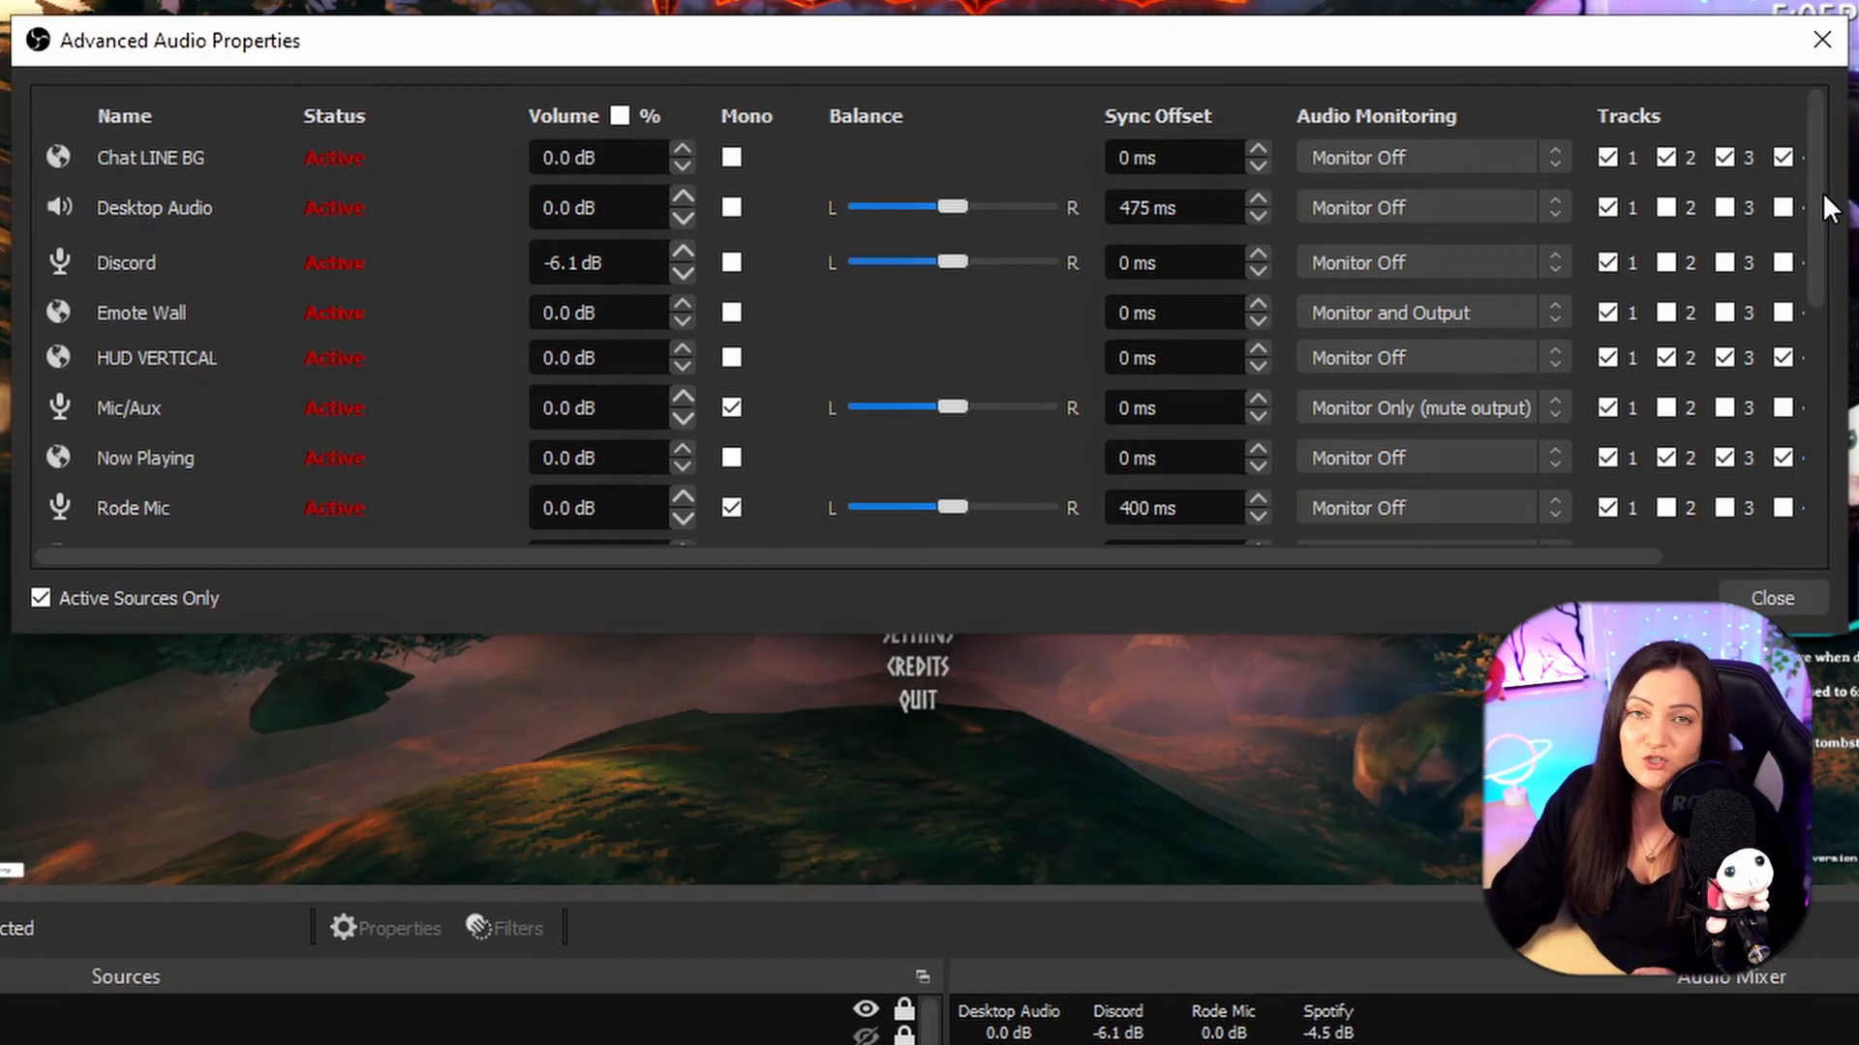
Step: Review the remaining sources in Advanced Audio Properties and close the dialog
{"action": "scroll", "scroll_direction": "down", "scroll_amount": 3}
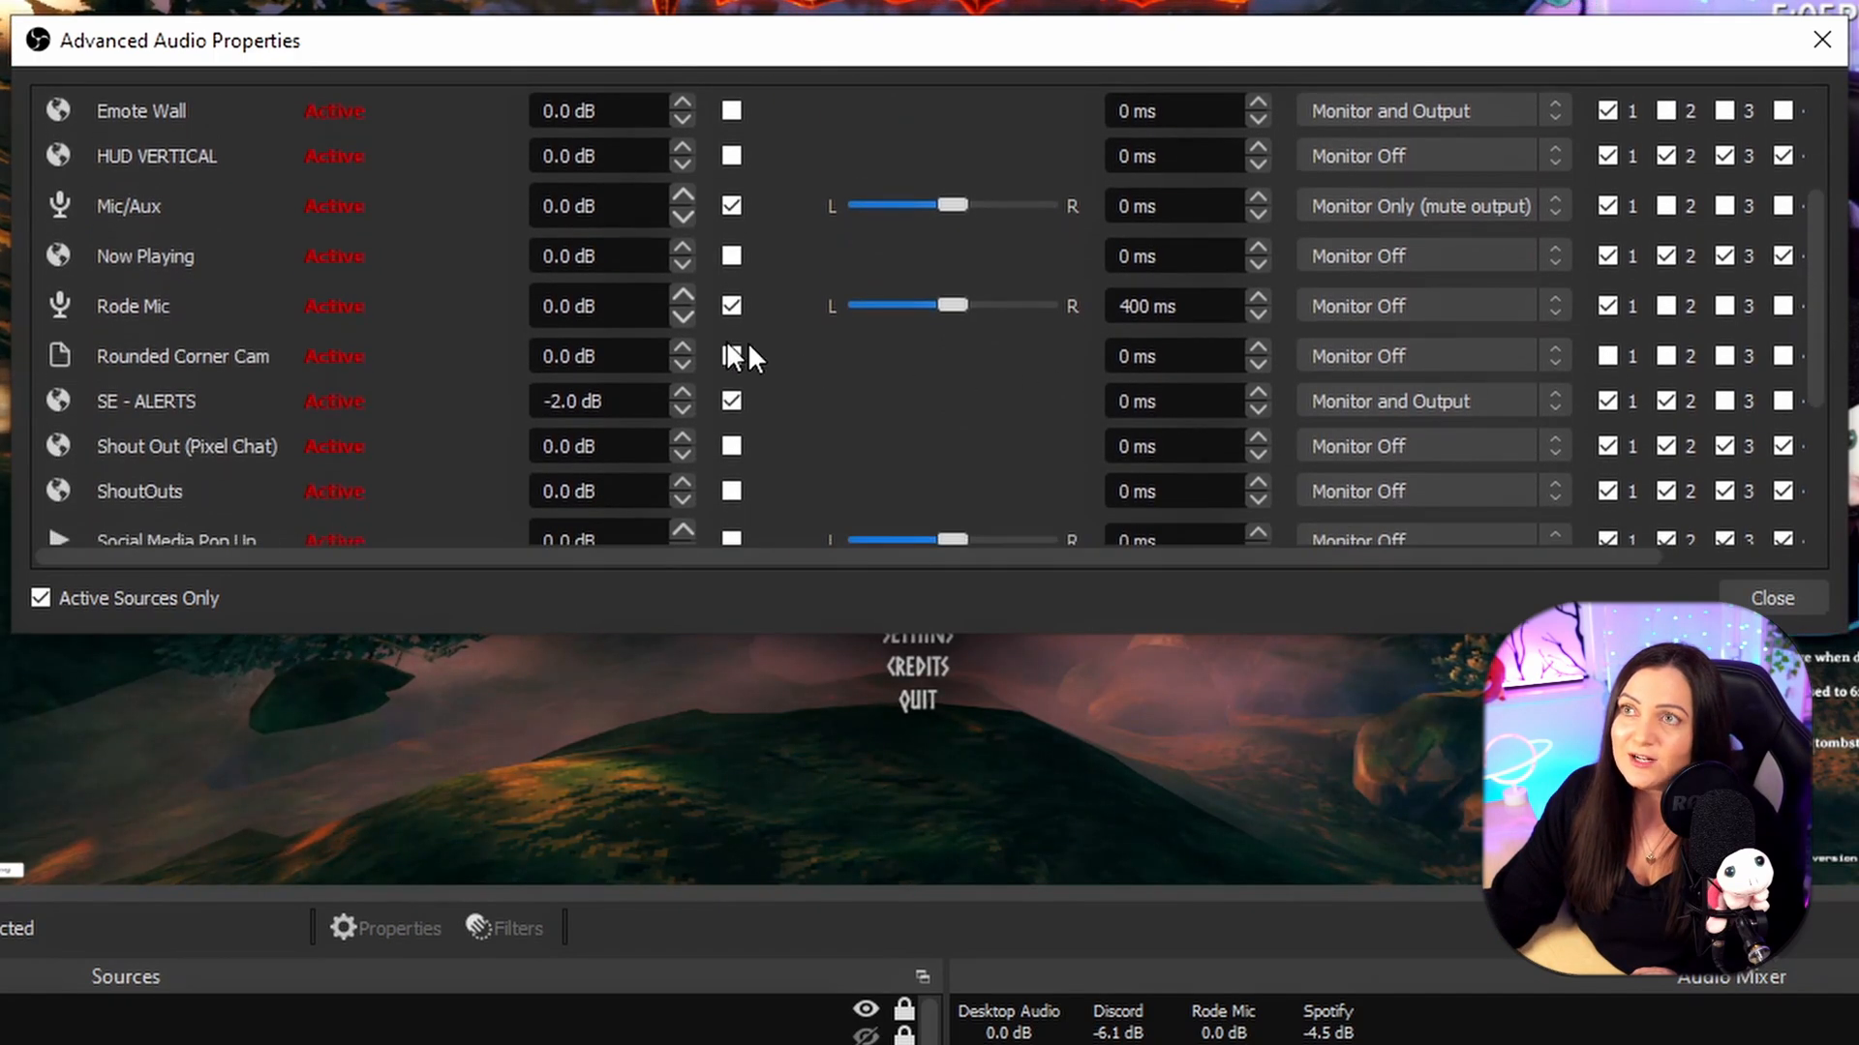
{"action": "mouse_move", "coordinate": [195, 308]}
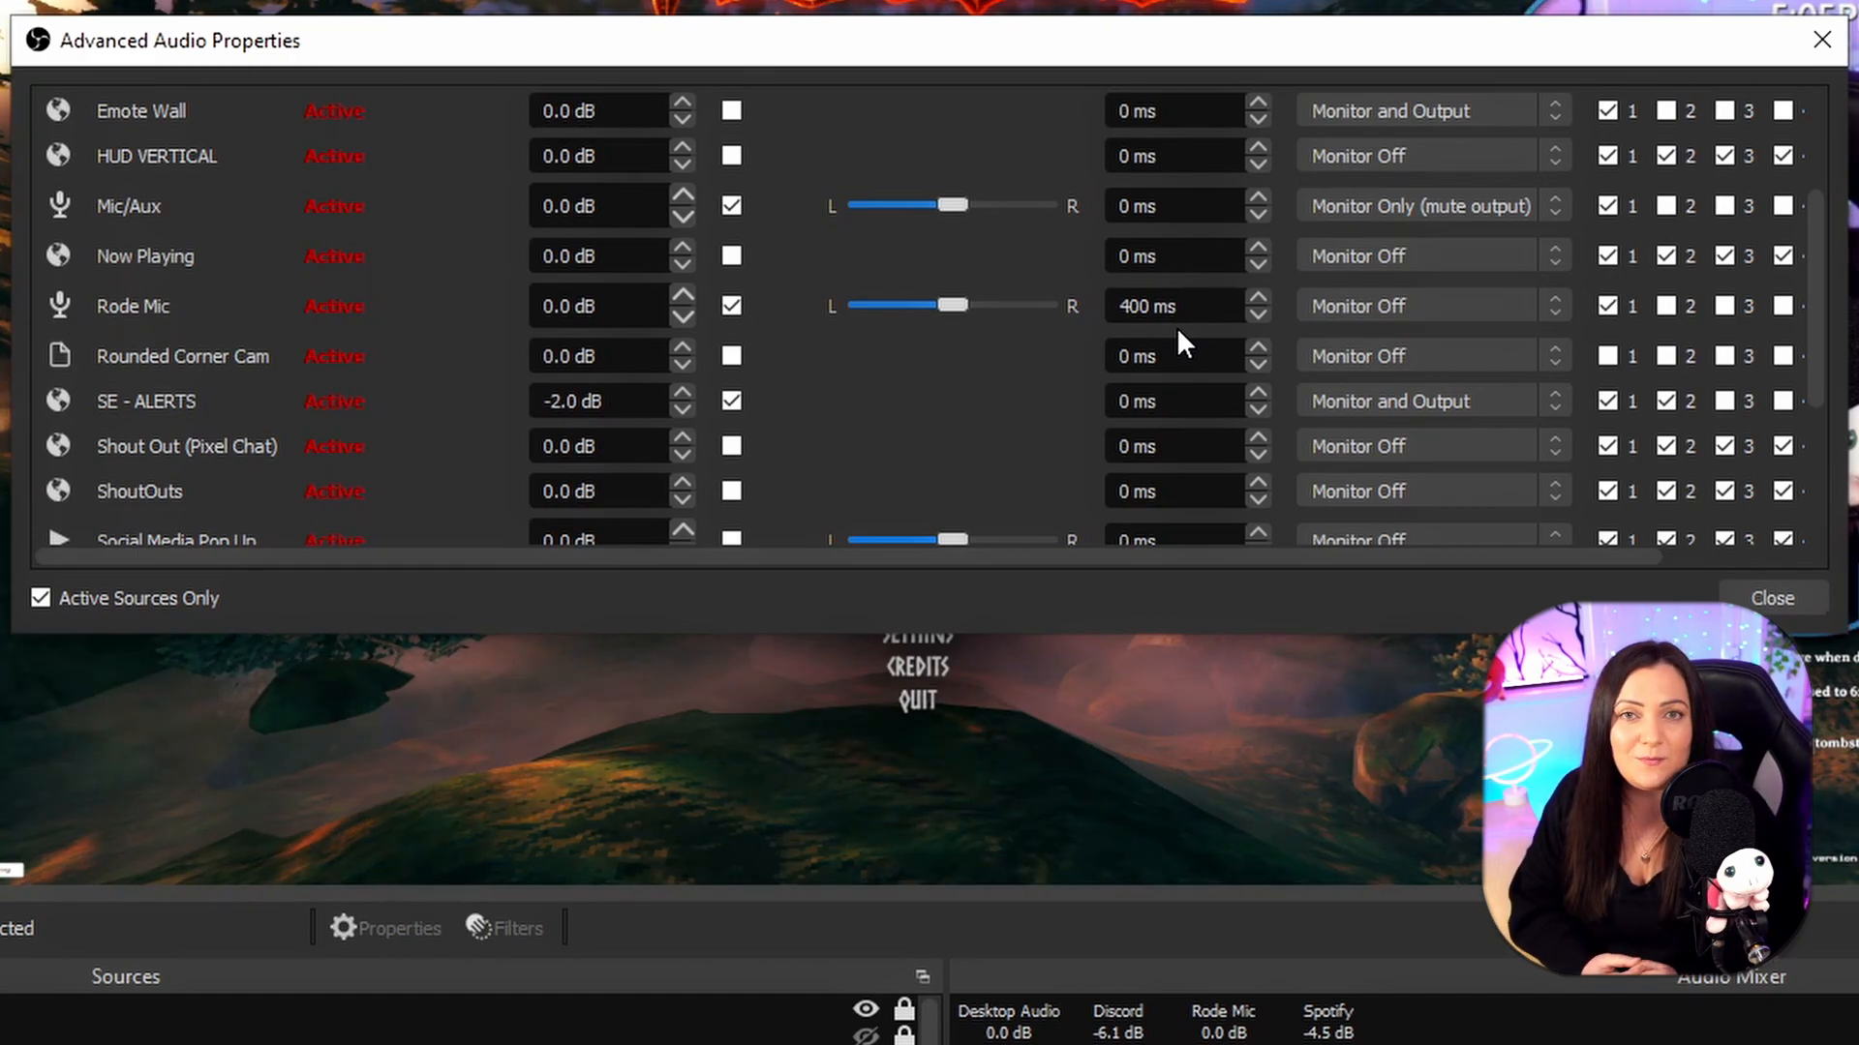
{"action": "scroll", "scroll_direction": "down", "scroll_amount": 3}
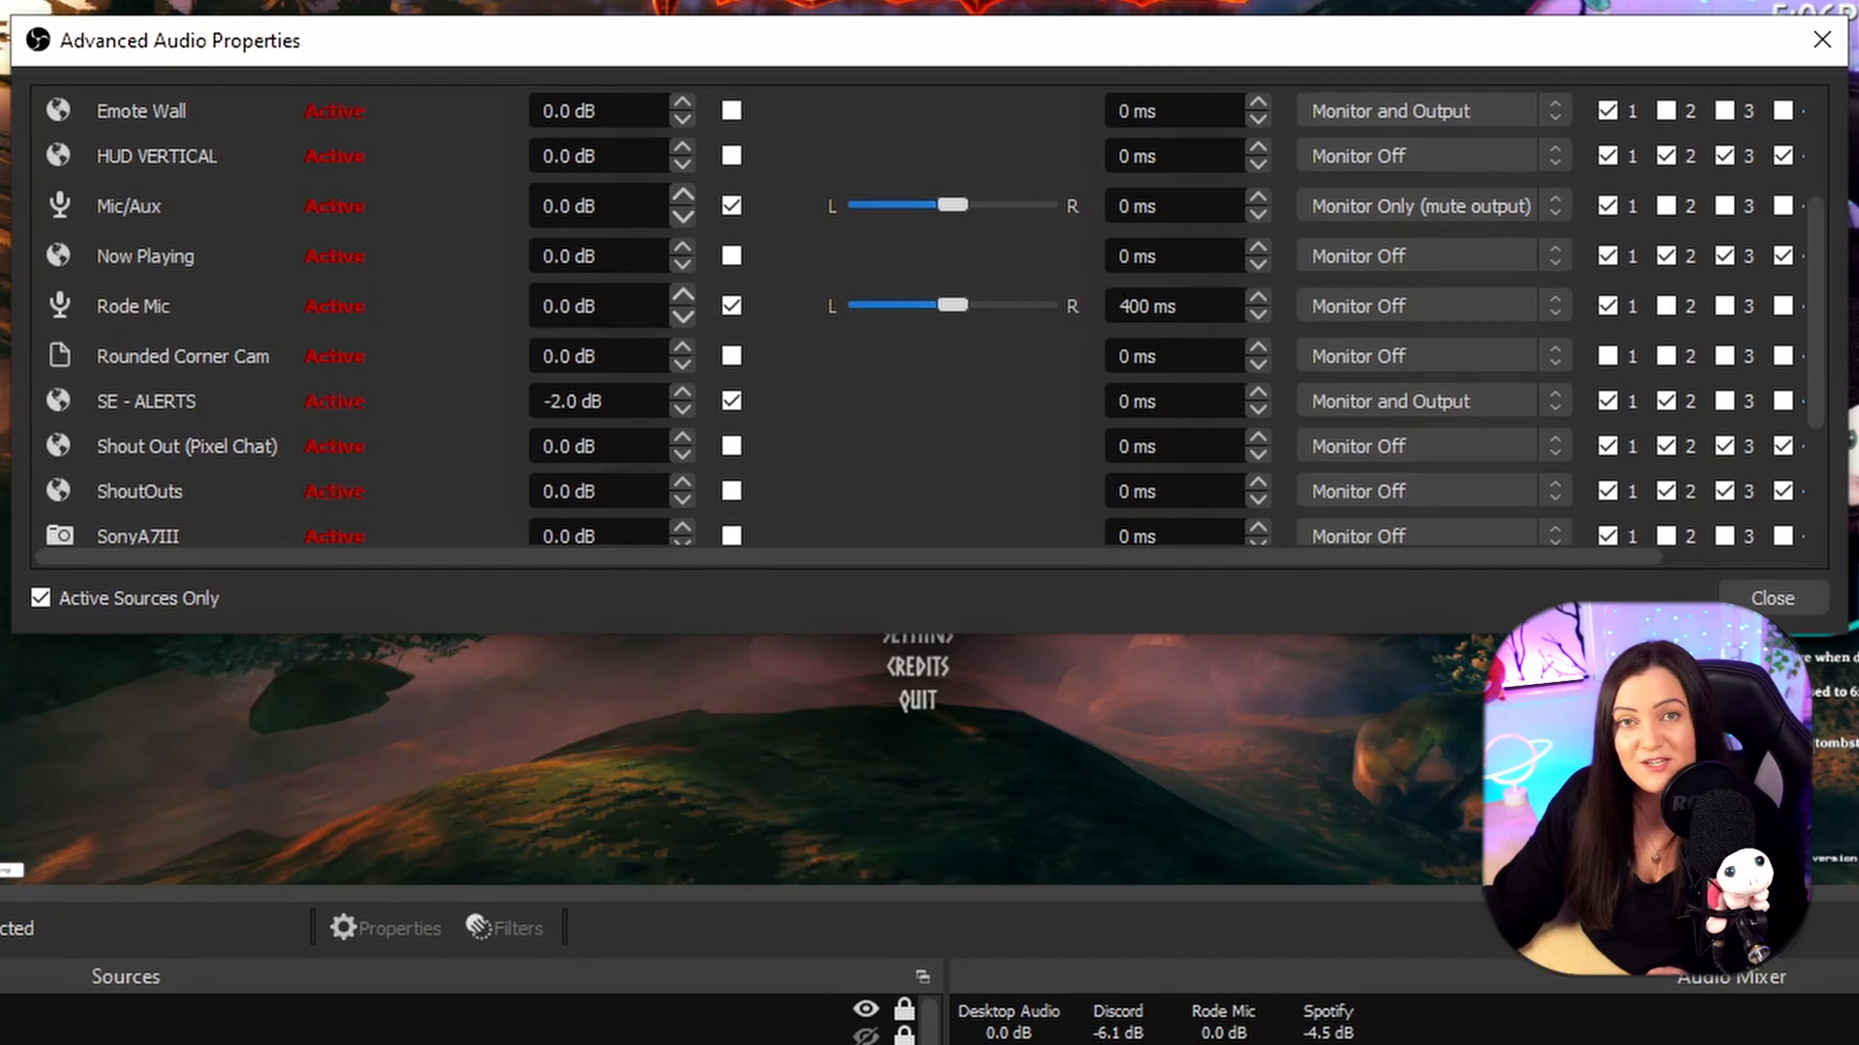
{"action": "left_click", "coordinate": [1771, 598]}
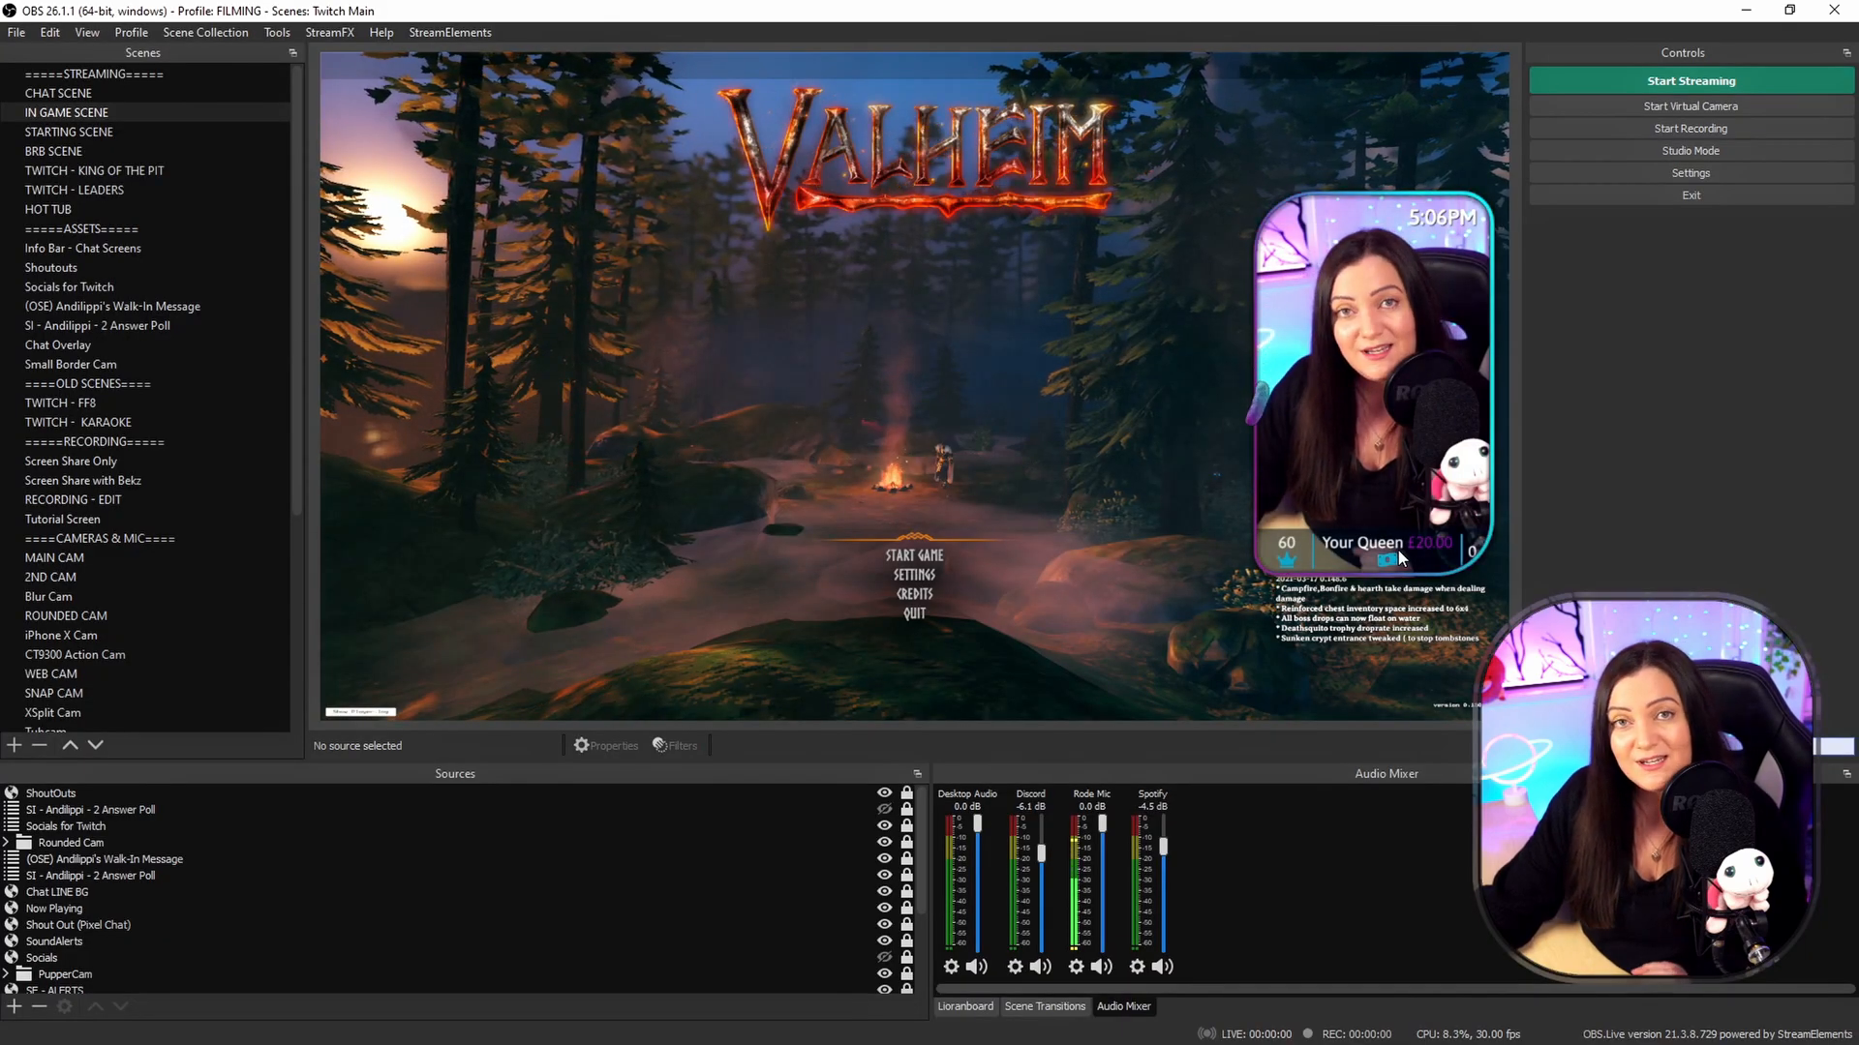